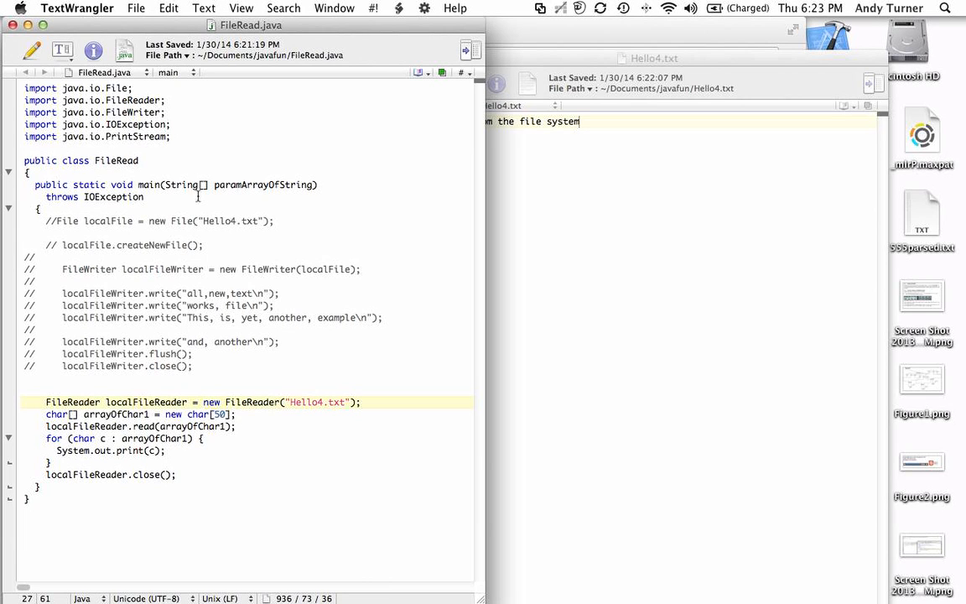
Highlight the FileReader portion of FileRead.java that reads Hello4.txt
{"action": "double_click", "coordinate": [126, 161]}
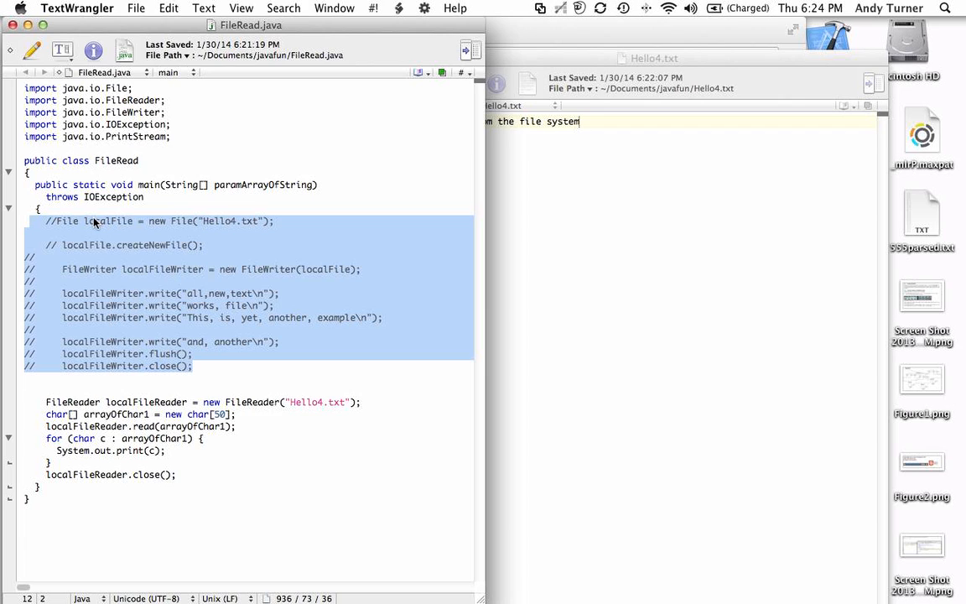
{"action": "mouse_move", "coordinate": [171, 228]}
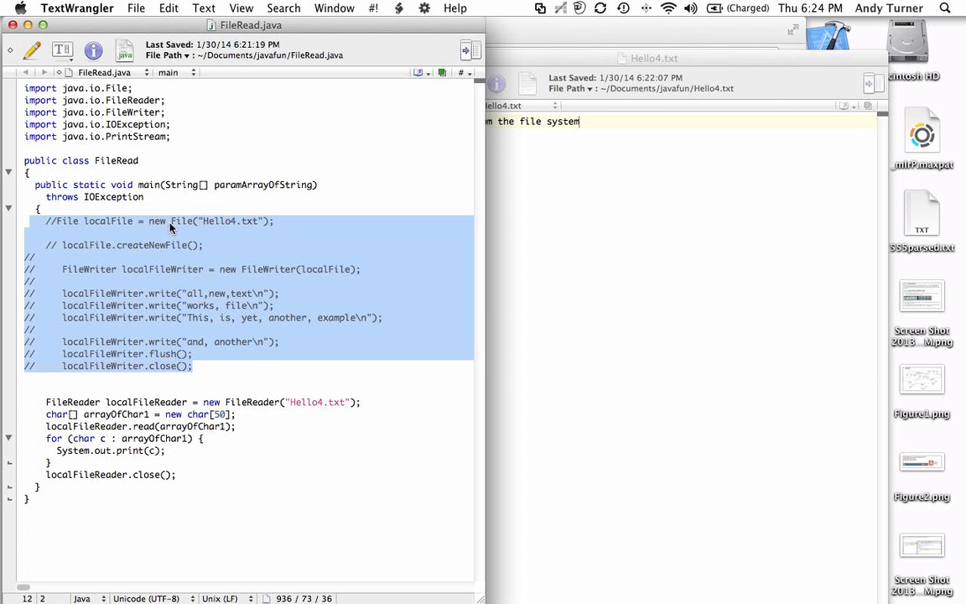
{"action": "mouse_move", "coordinate": [212, 226]}
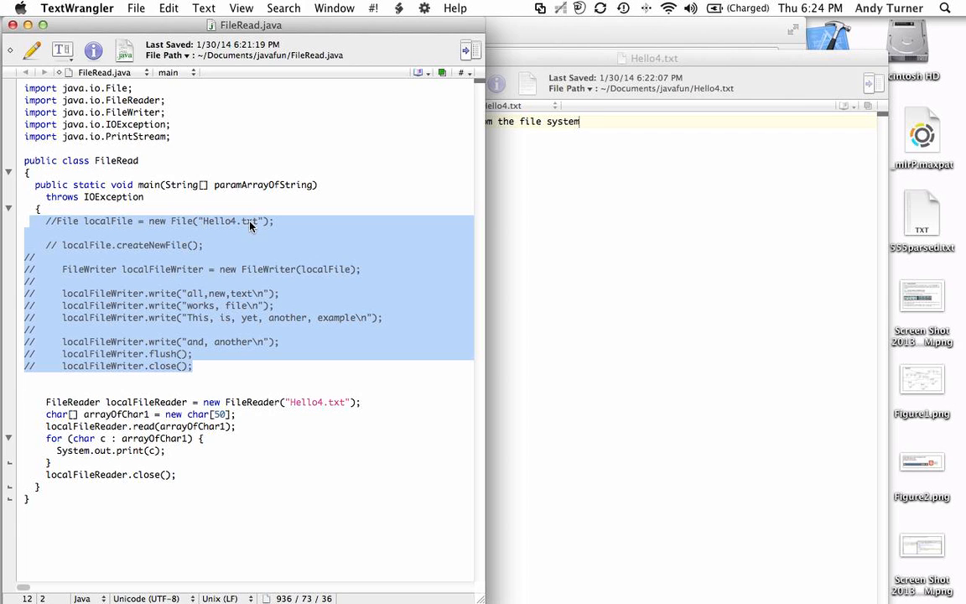
{"action": "mouse_move", "coordinate": [288, 402]}
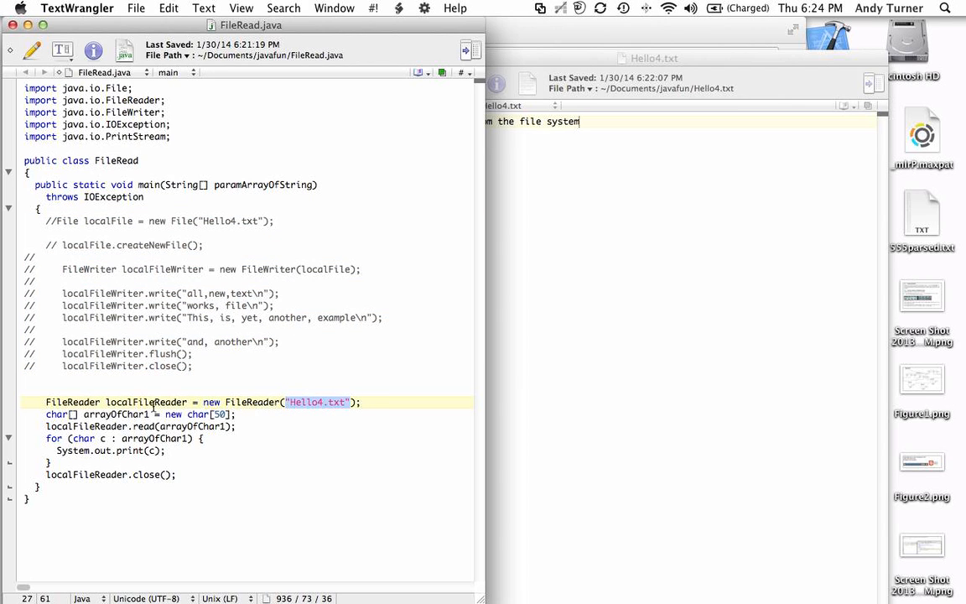
{"action": "mouse_move", "coordinate": [242, 405]}
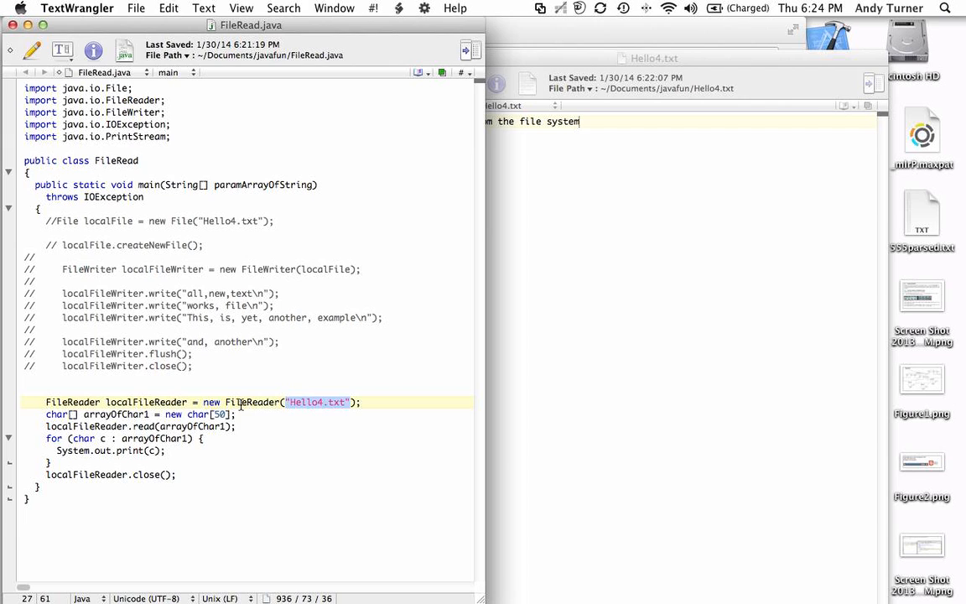
{"action": "mouse_move", "coordinate": [182, 402]}
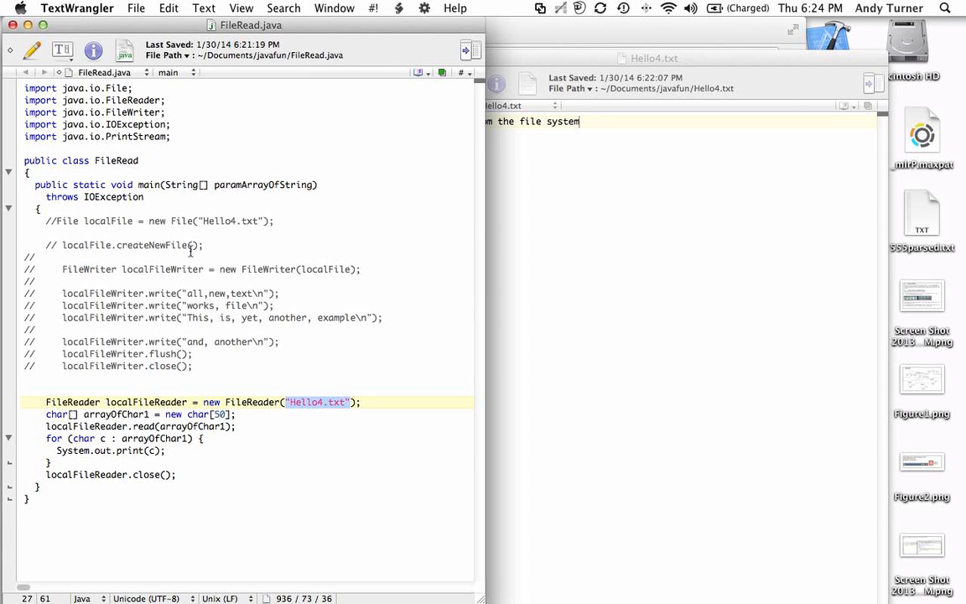
{"action": "mouse_move", "coordinate": [315, 416]}
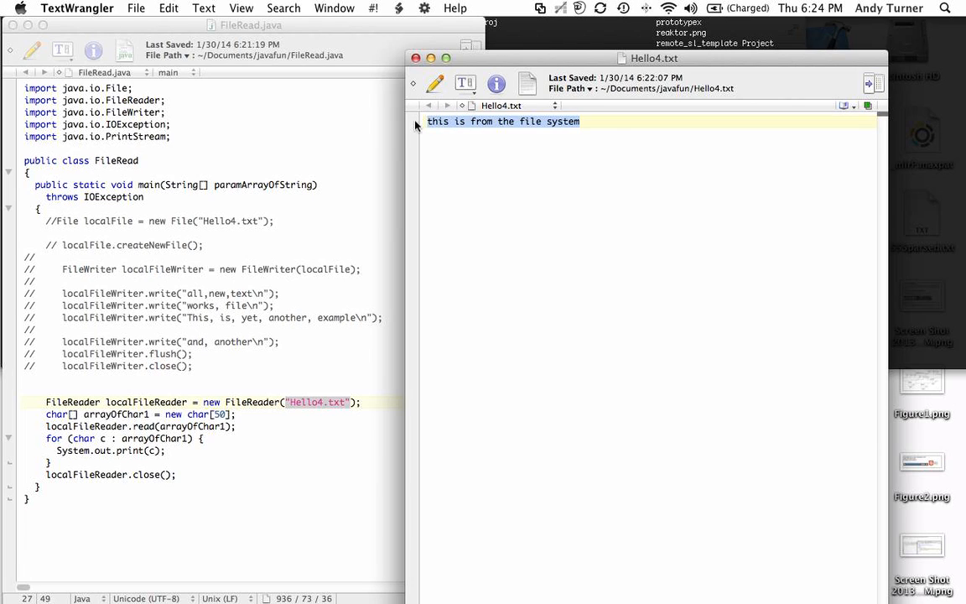
Overwrite Hello4.txt's line with 'another set of data from the file system'
{"action": "type", "text": "another set of"}
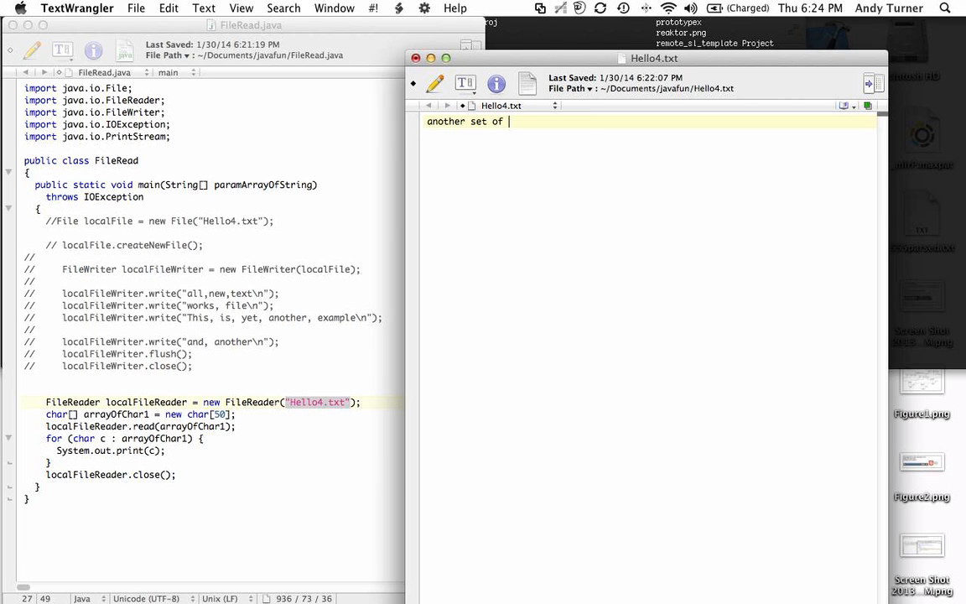
{"action": "type", "text": "data from the file system..."}
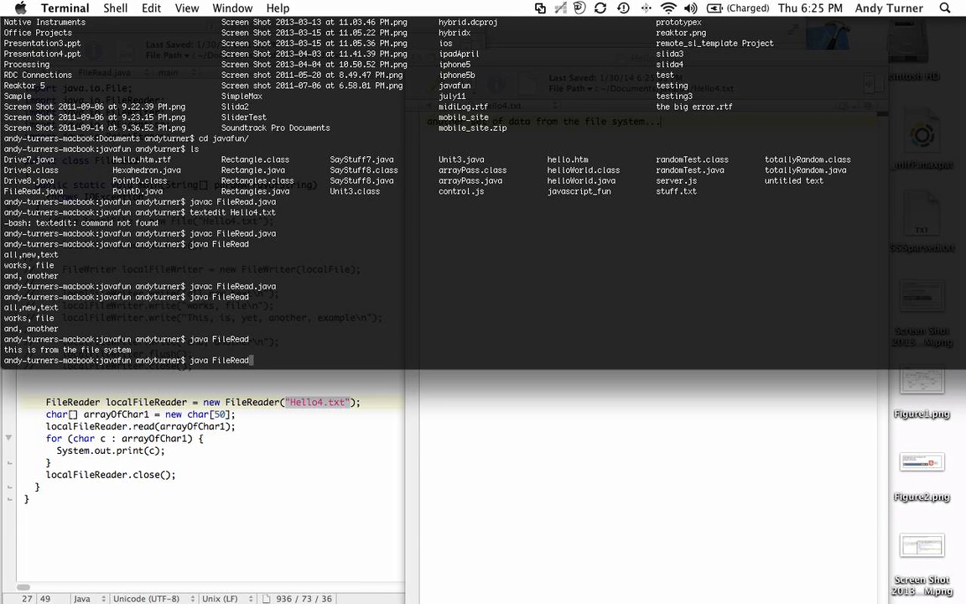
Run java FileRead again so it prints the edited Hello4.txt text
{"action": "key", "text": "Return"}
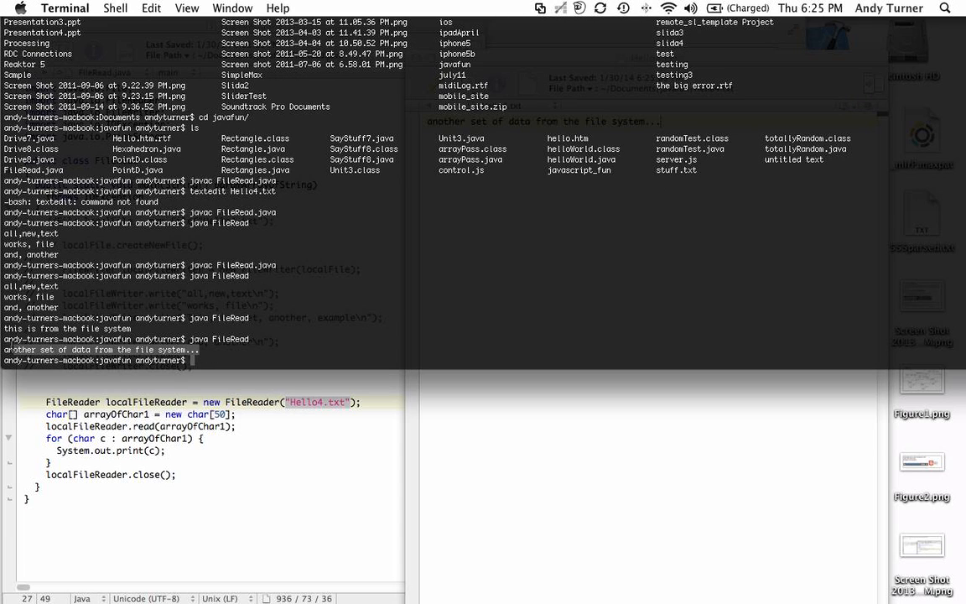
{"action": "mouse_move", "coordinate": [292, 384]}
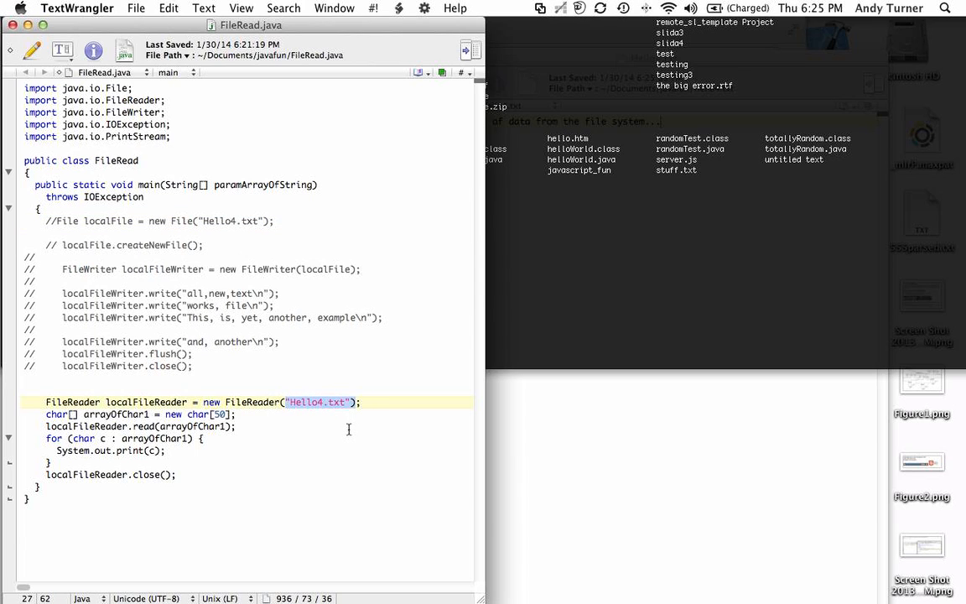
{"action": "mouse_move", "coordinate": [369, 459]}
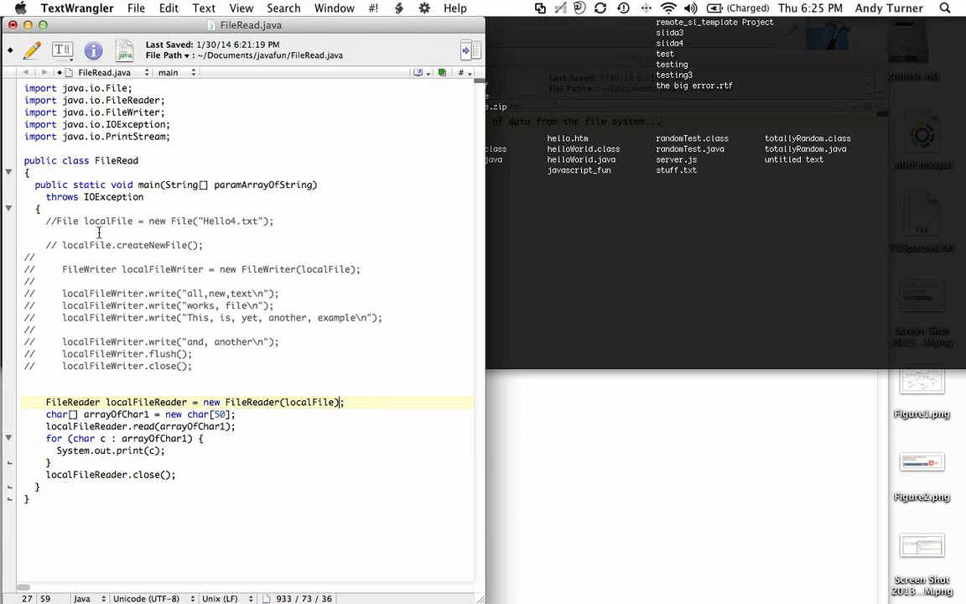
{"action": "mouse_move", "coordinate": [336, 404]}
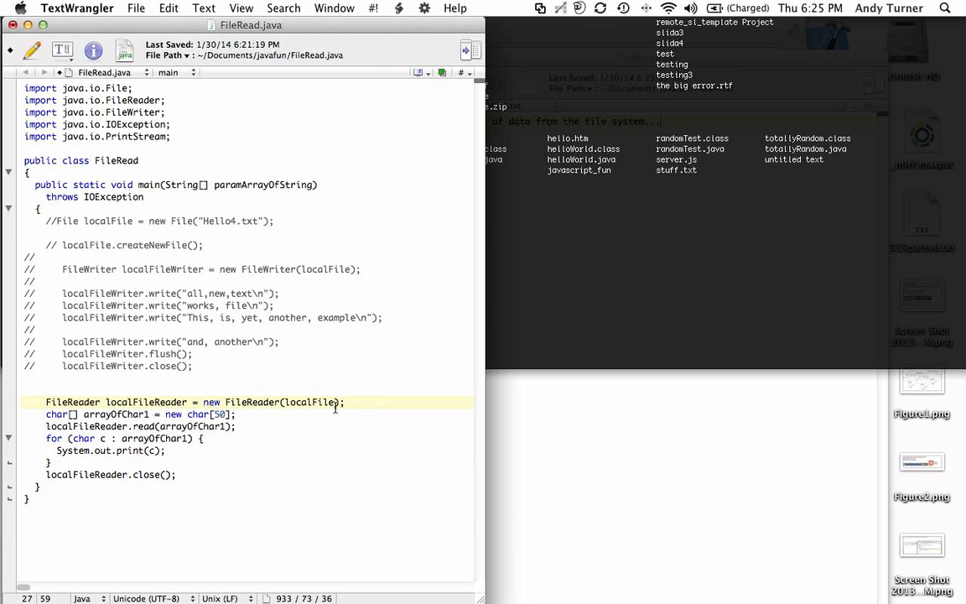
Replace the FileReader's localFile argument with the literal "Hello4.txt" filename
{"action": "double_click", "coordinate": [308, 402]}
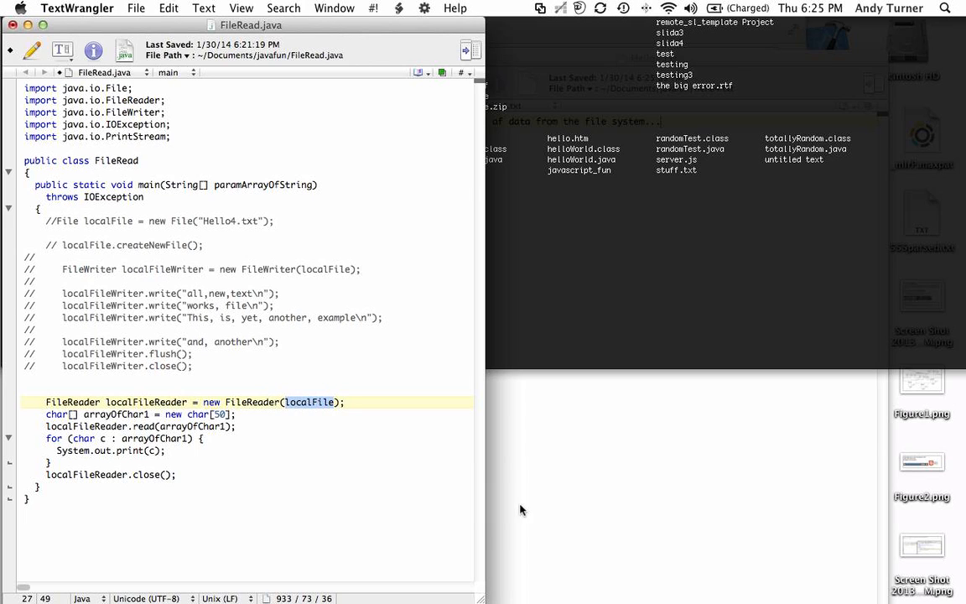
{"action": "type", "text": "\"Hello\""}
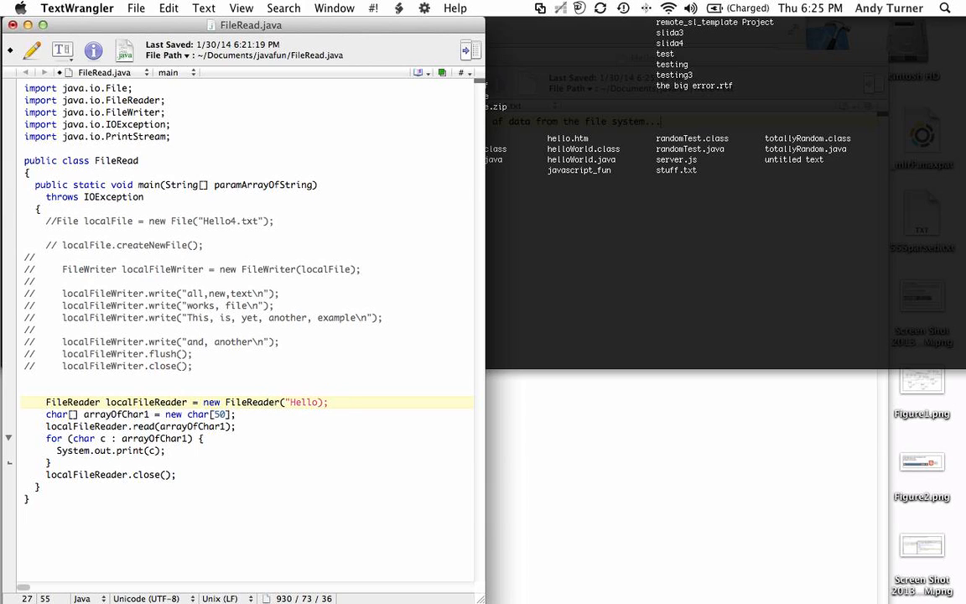
{"action": "type", "text": "4.txt"}
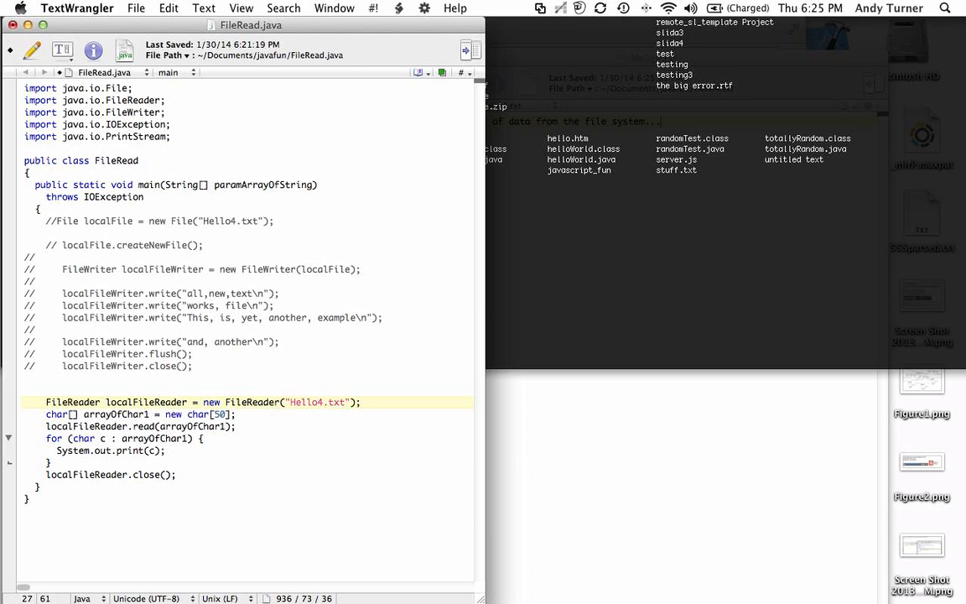
{"action": "left_click", "coordinate": [353, 403]}
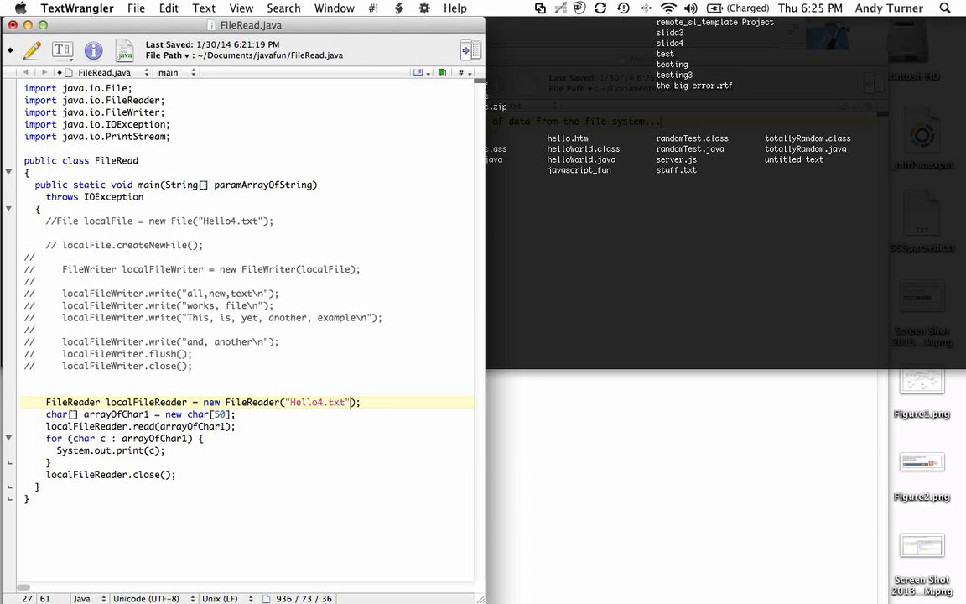
{"action": "mouse_move", "coordinate": [528, 510]}
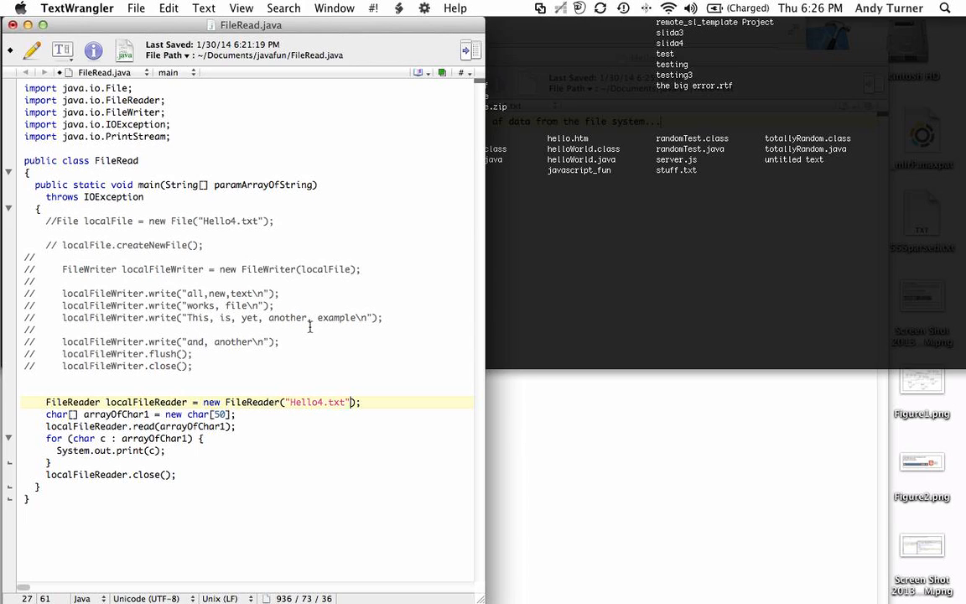
{"action": "mouse_move", "coordinate": [308, 325]}
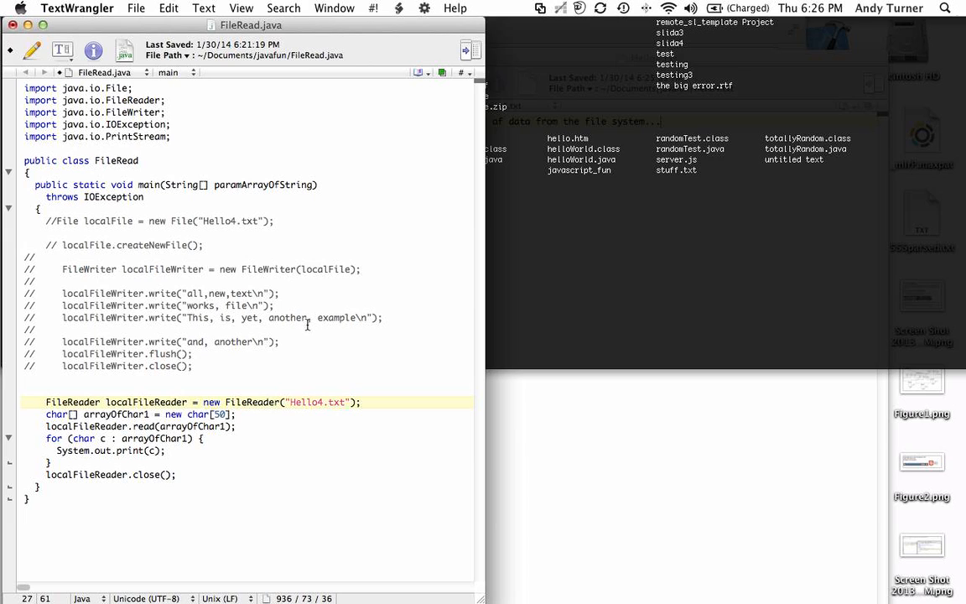
{"action": "left_click", "coordinate": [62, 6]}
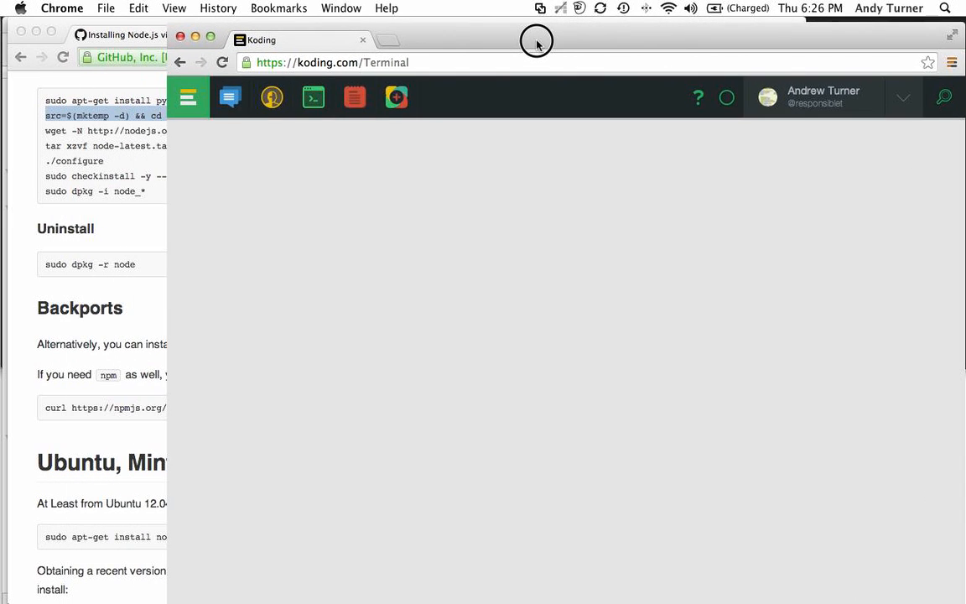
{"action": "left_click_drag", "start_coordinate": [536, 42], "coordinate": [537, 114]}
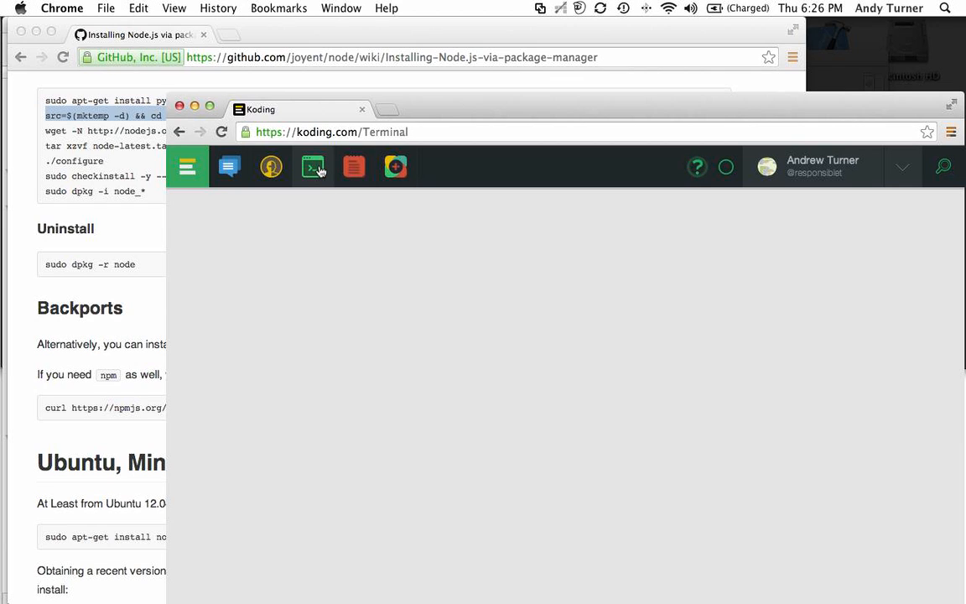
{"action": "mouse_move", "coordinate": [291, 175]}
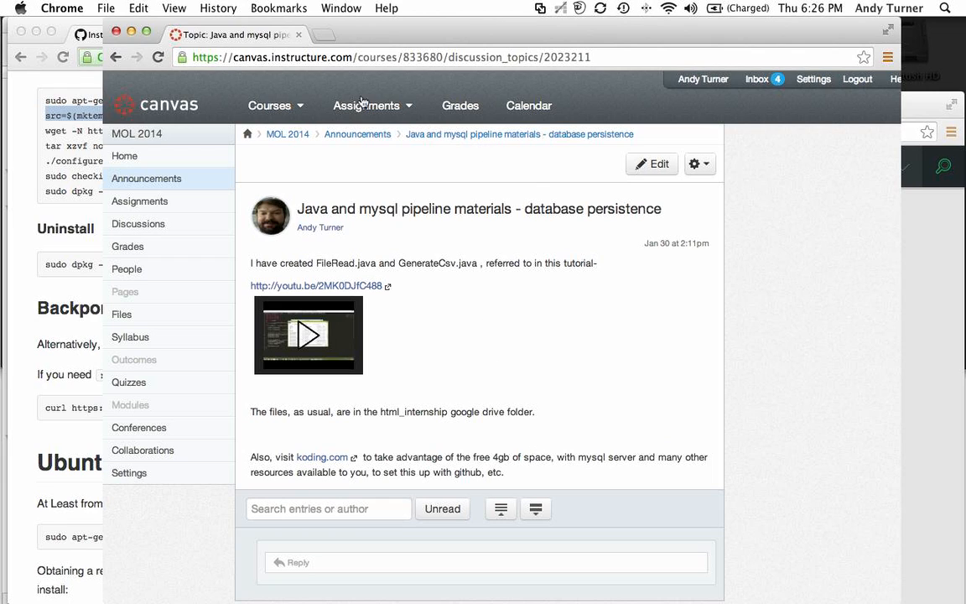
Reach the MOL 2014 course home and its Koding.com referral code - bonus announcement
{"action": "left_click", "coordinate": [269, 104]}
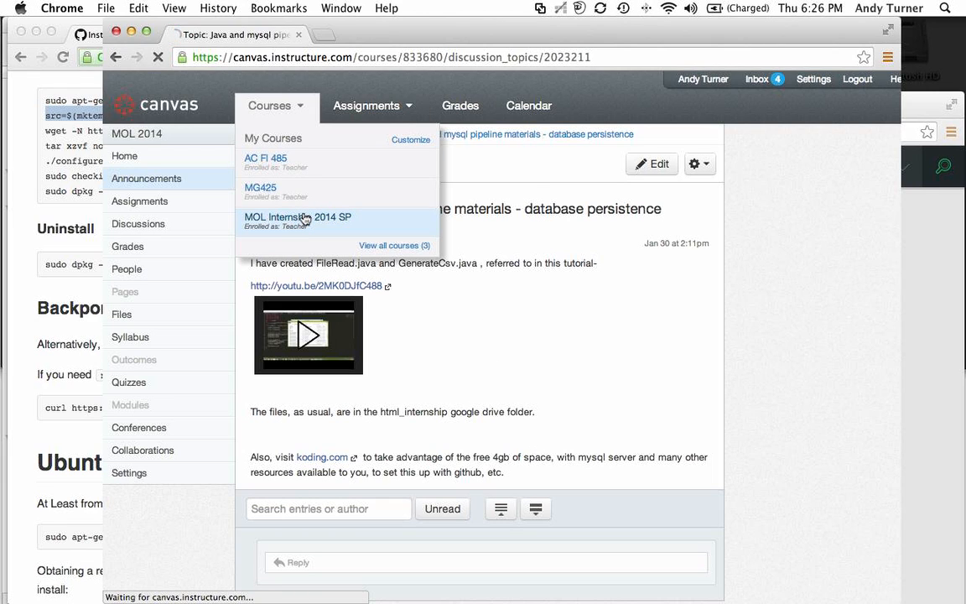
{"action": "left_click", "coordinate": [297, 218]}
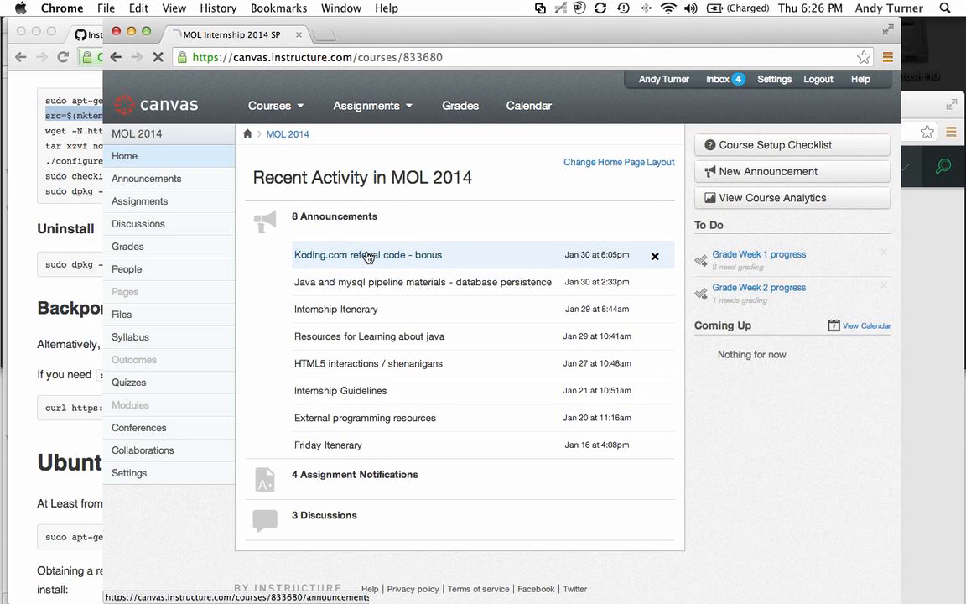
{"action": "left_click", "coordinate": [368, 255]}
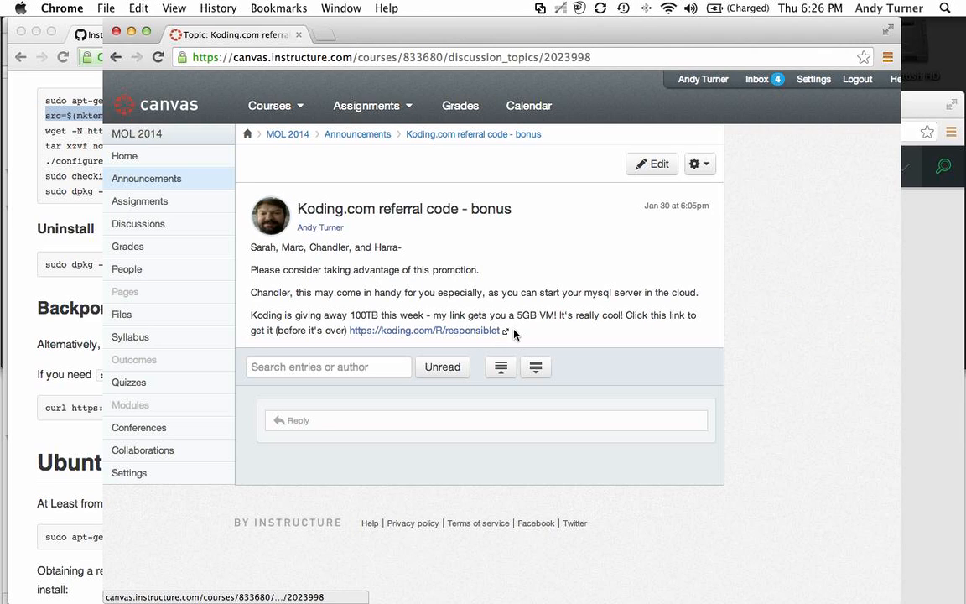
{"action": "mouse_move", "coordinate": [372, 335]}
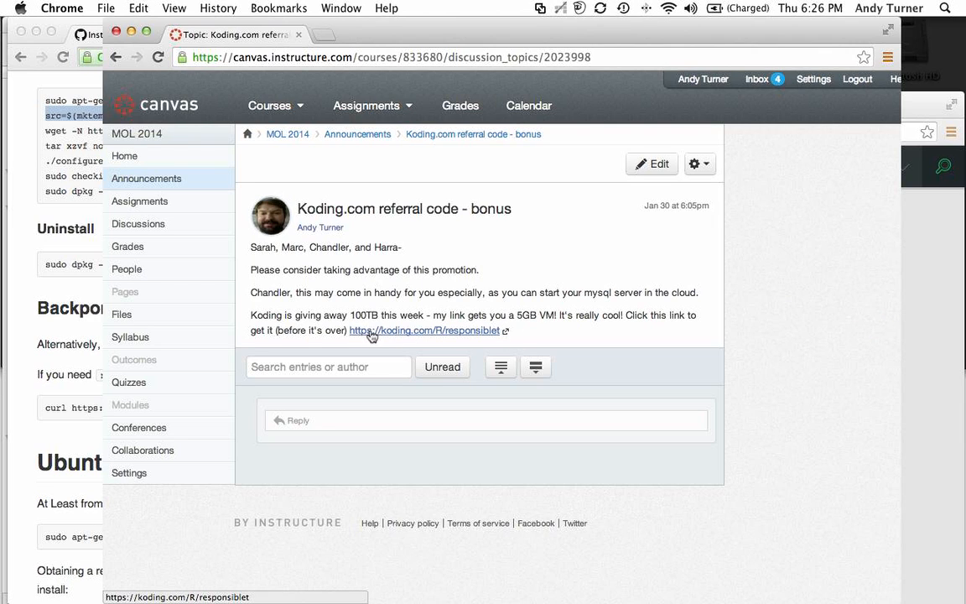
{"action": "mouse_move", "coordinate": [456, 339]}
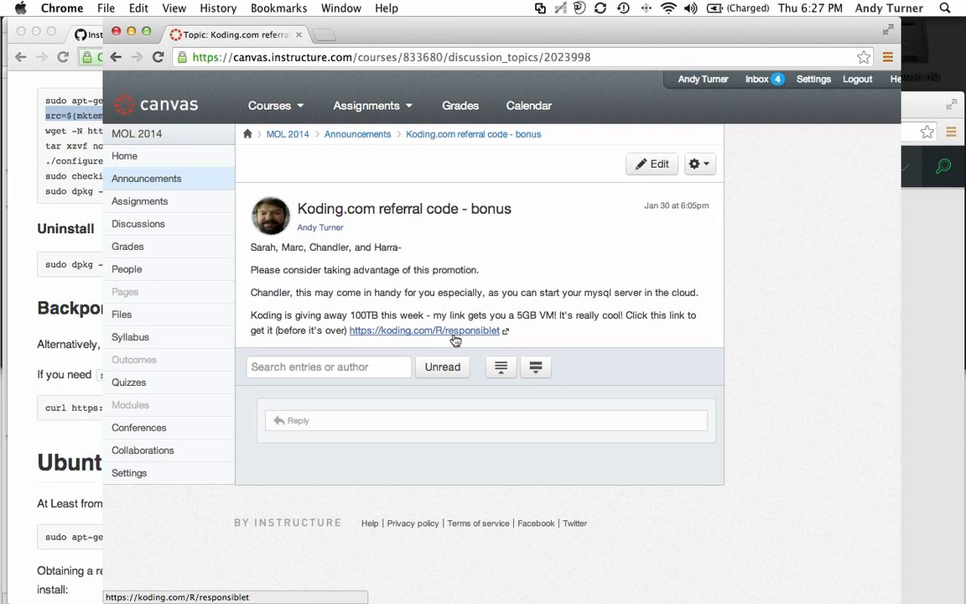
{"action": "mouse_move", "coordinate": [527, 335]}
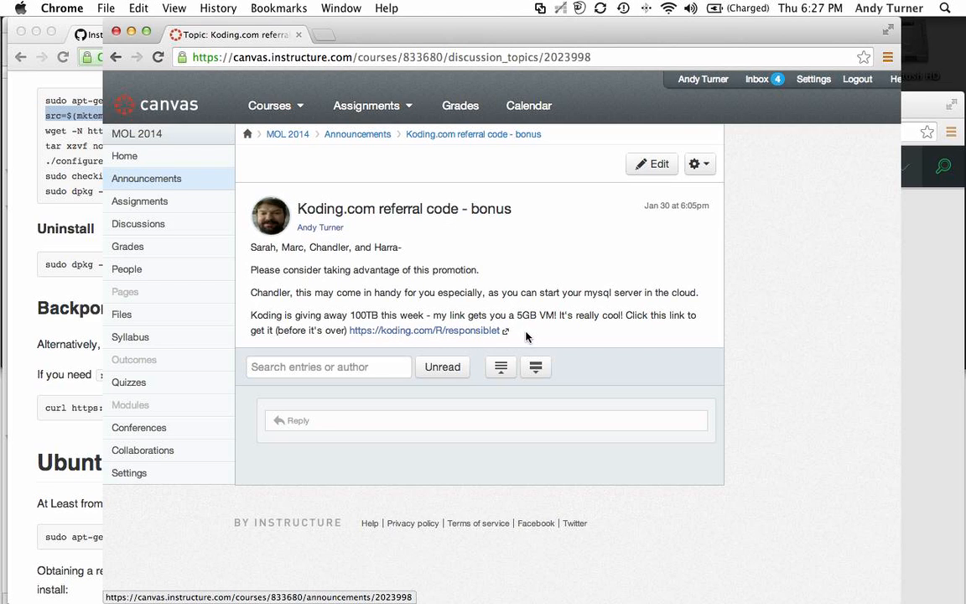
{"action": "mouse_move", "coordinate": [506, 308]}
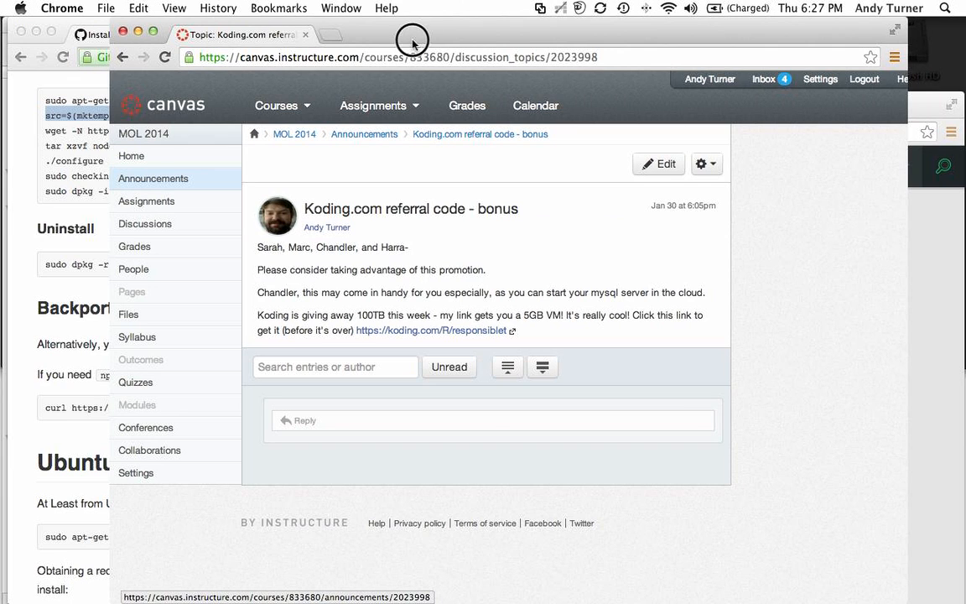
{"action": "left_click_drag", "start_coordinate": [413, 35], "coordinate": [436, 479]}
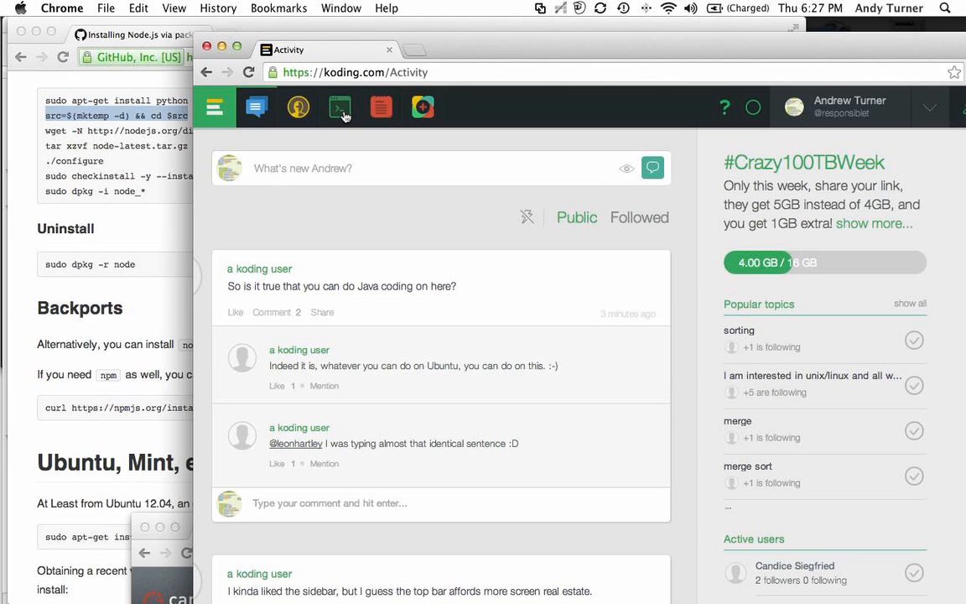
Launch Koding's cloud terminal for the apt-get install of python, g++, make and checkinstall
{"action": "left_click", "coordinate": [338, 107]}
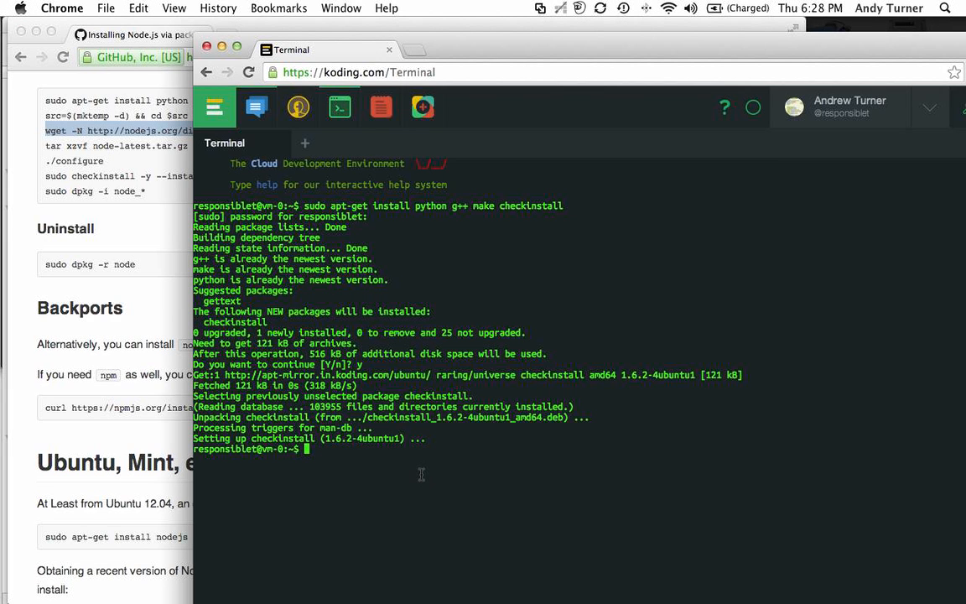
Download node-latest.tar.gz with wget, close the connection-error warning and reload the terminal page
{"action": "type", "text": "wget -N http://nodejs.org/dist/node-latest.tar.gz"}
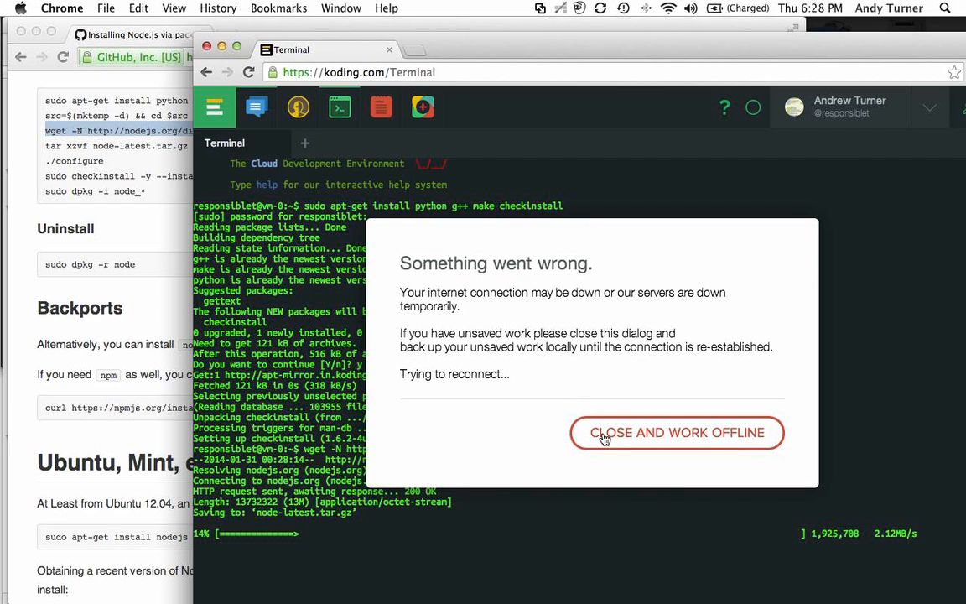
{"action": "left_click", "coordinate": [677, 433]}
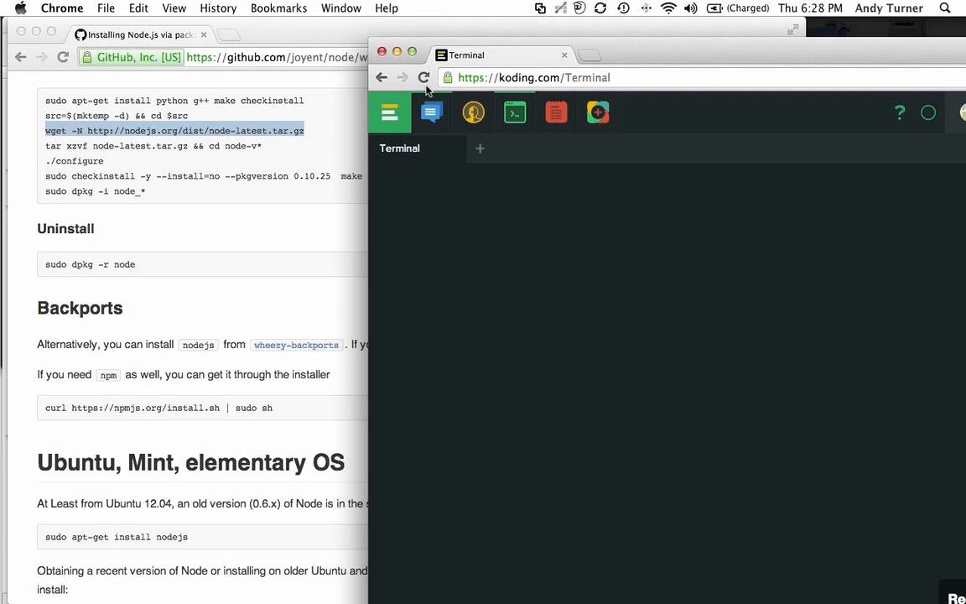
{"action": "left_click", "coordinate": [422, 77]}
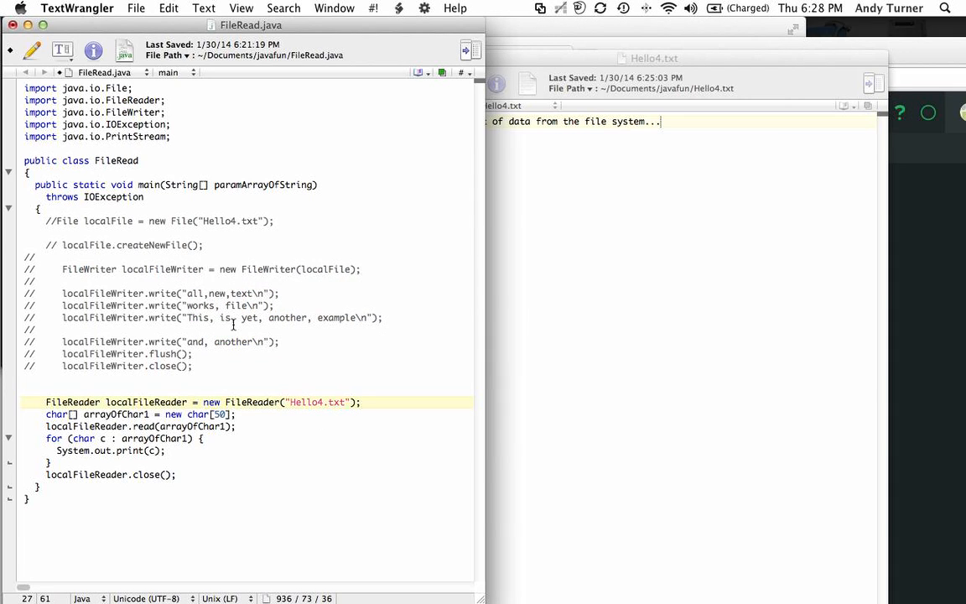
{"action": "left_click", "coordinate": [350, 402]}
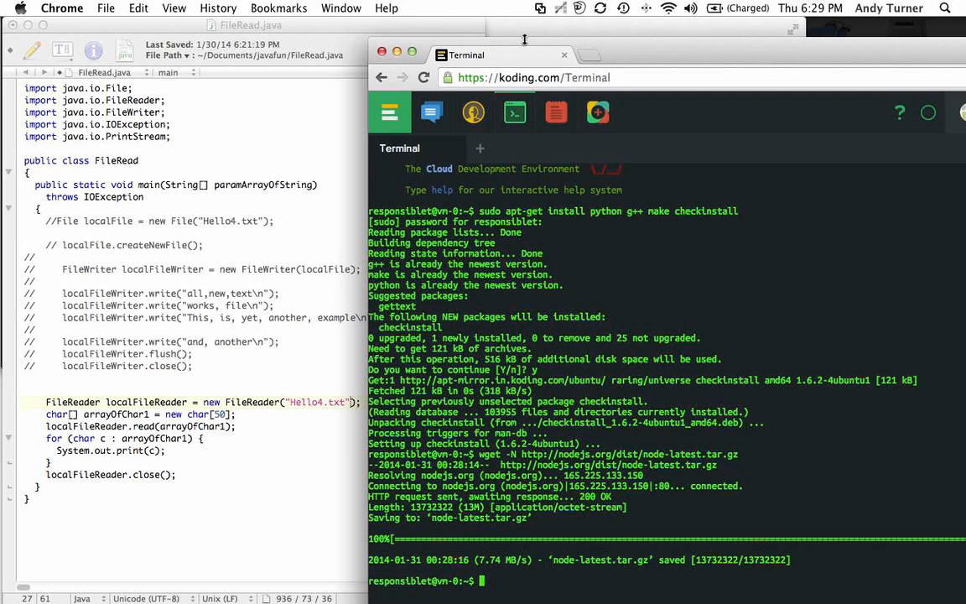
{"action": "mouse_move", "coordinate": [305, 311]}
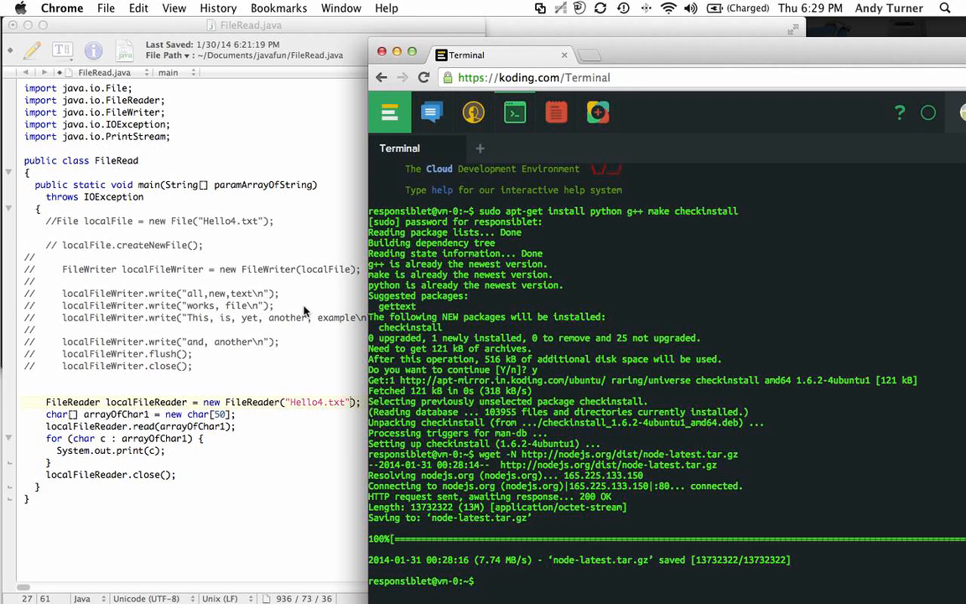